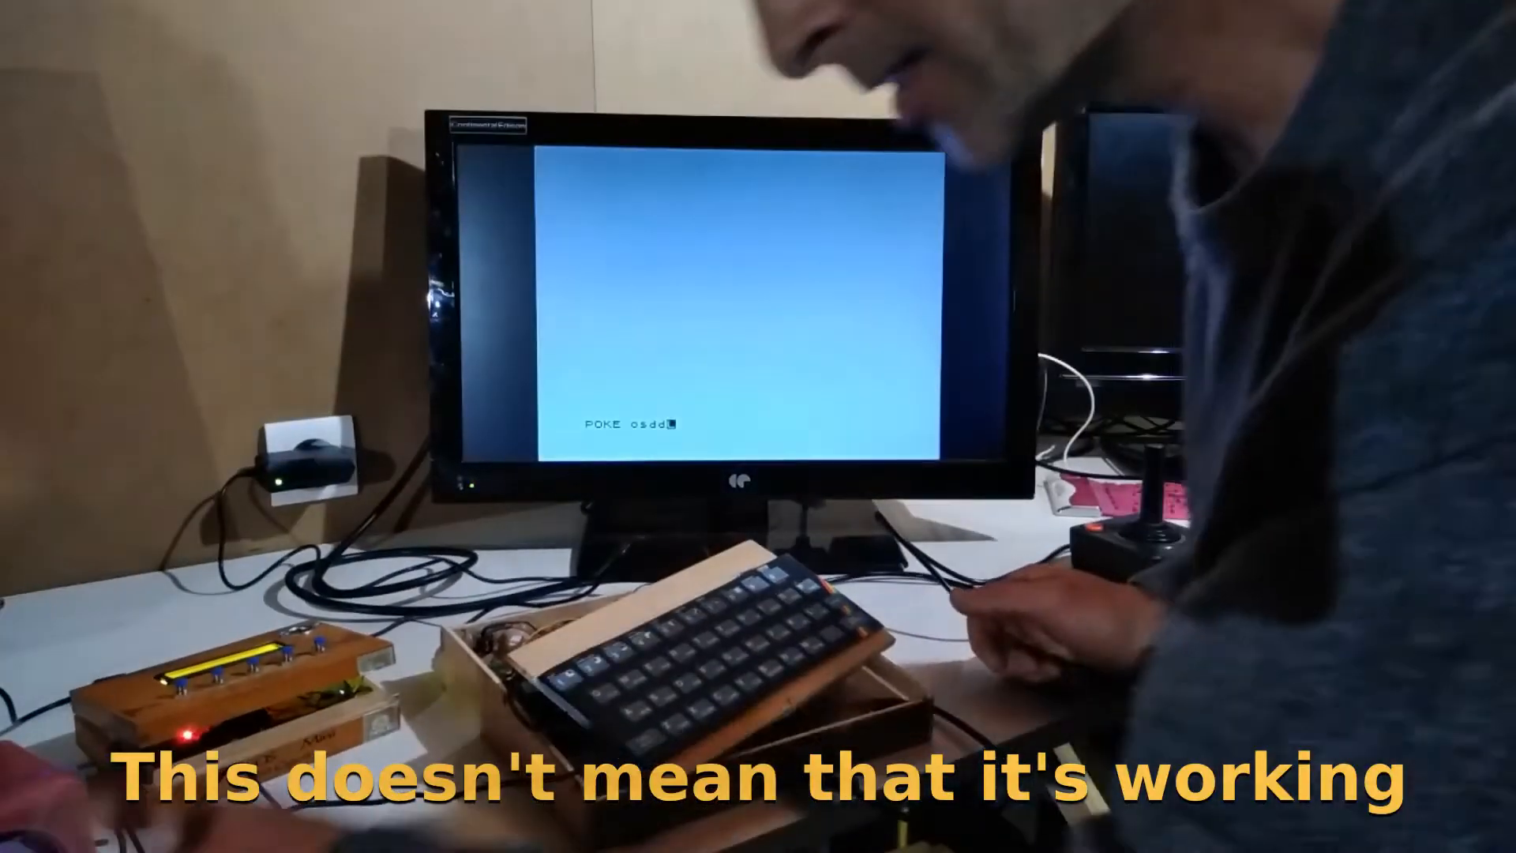
{"action": "type", "text": "w"}
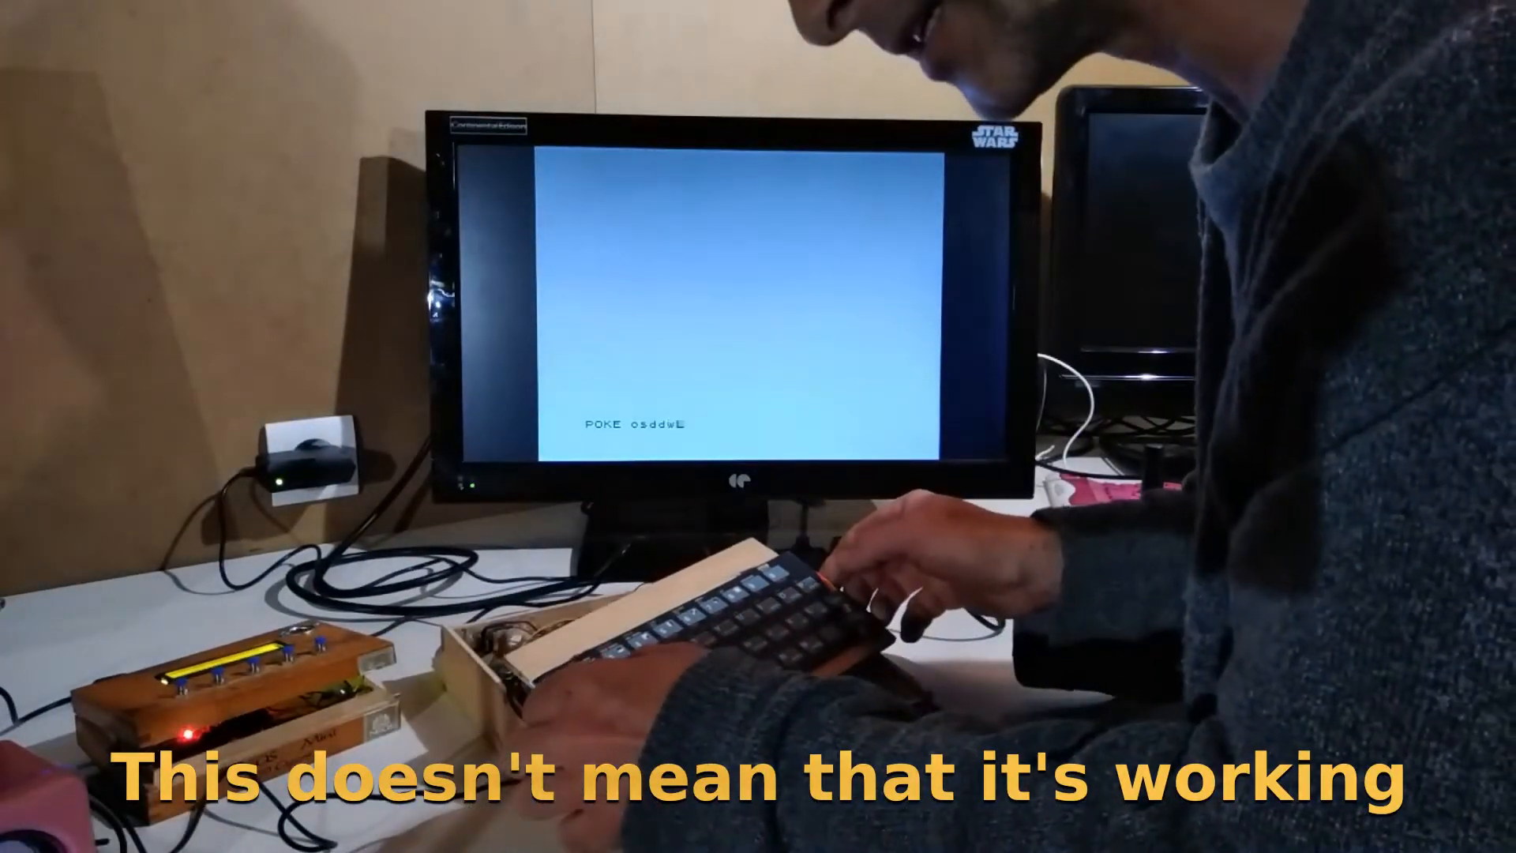